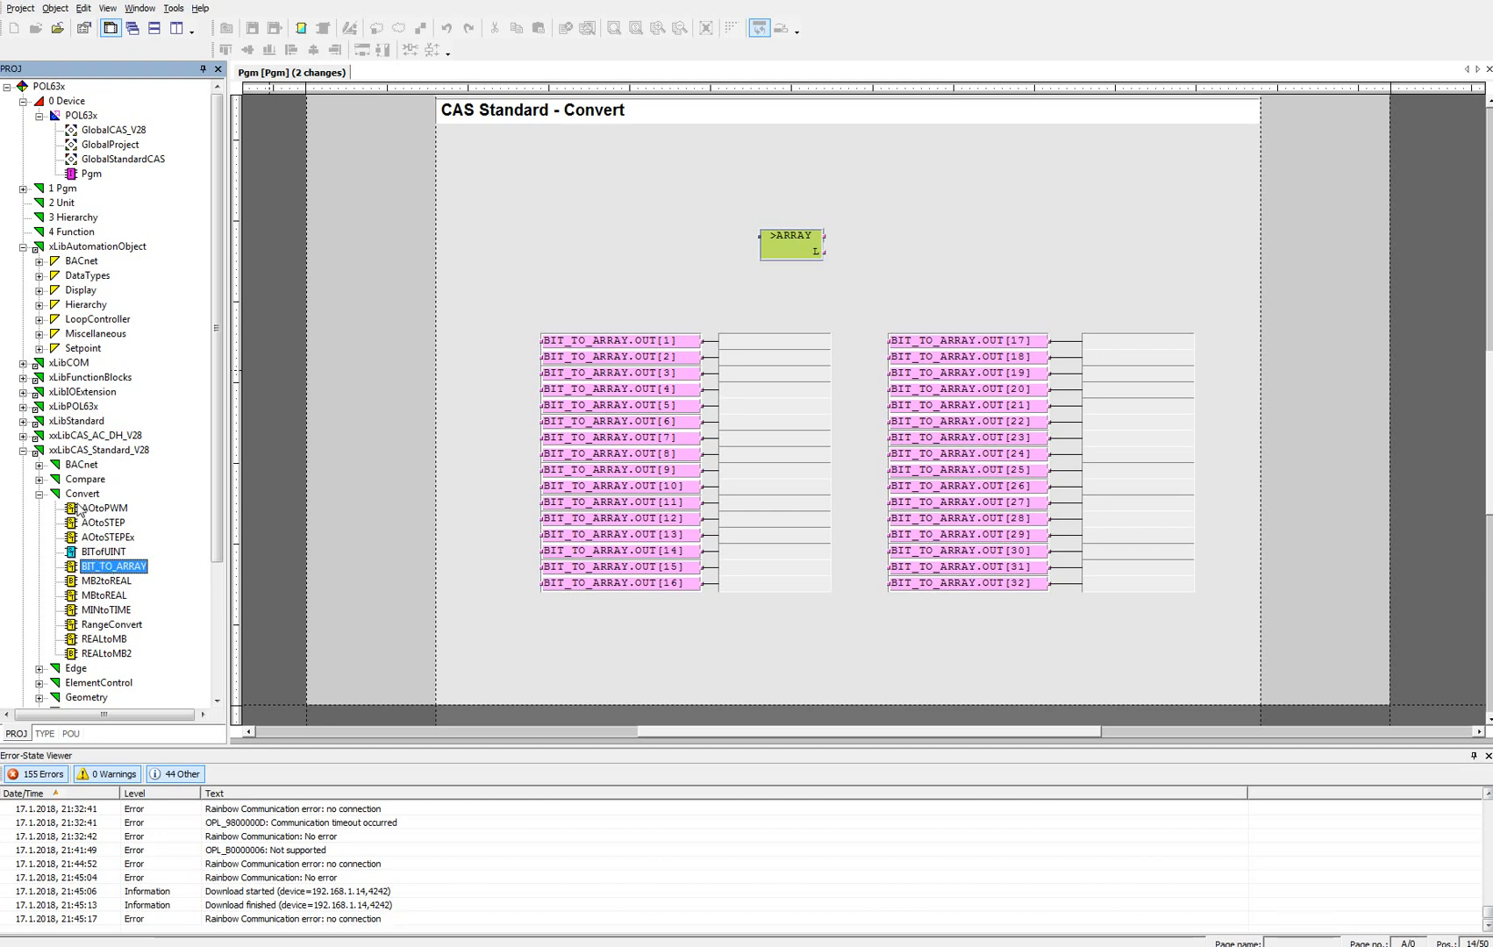
Drop a new BIT_TO_ARRAY block from the Convert library above the existing one.
click(82, 492)
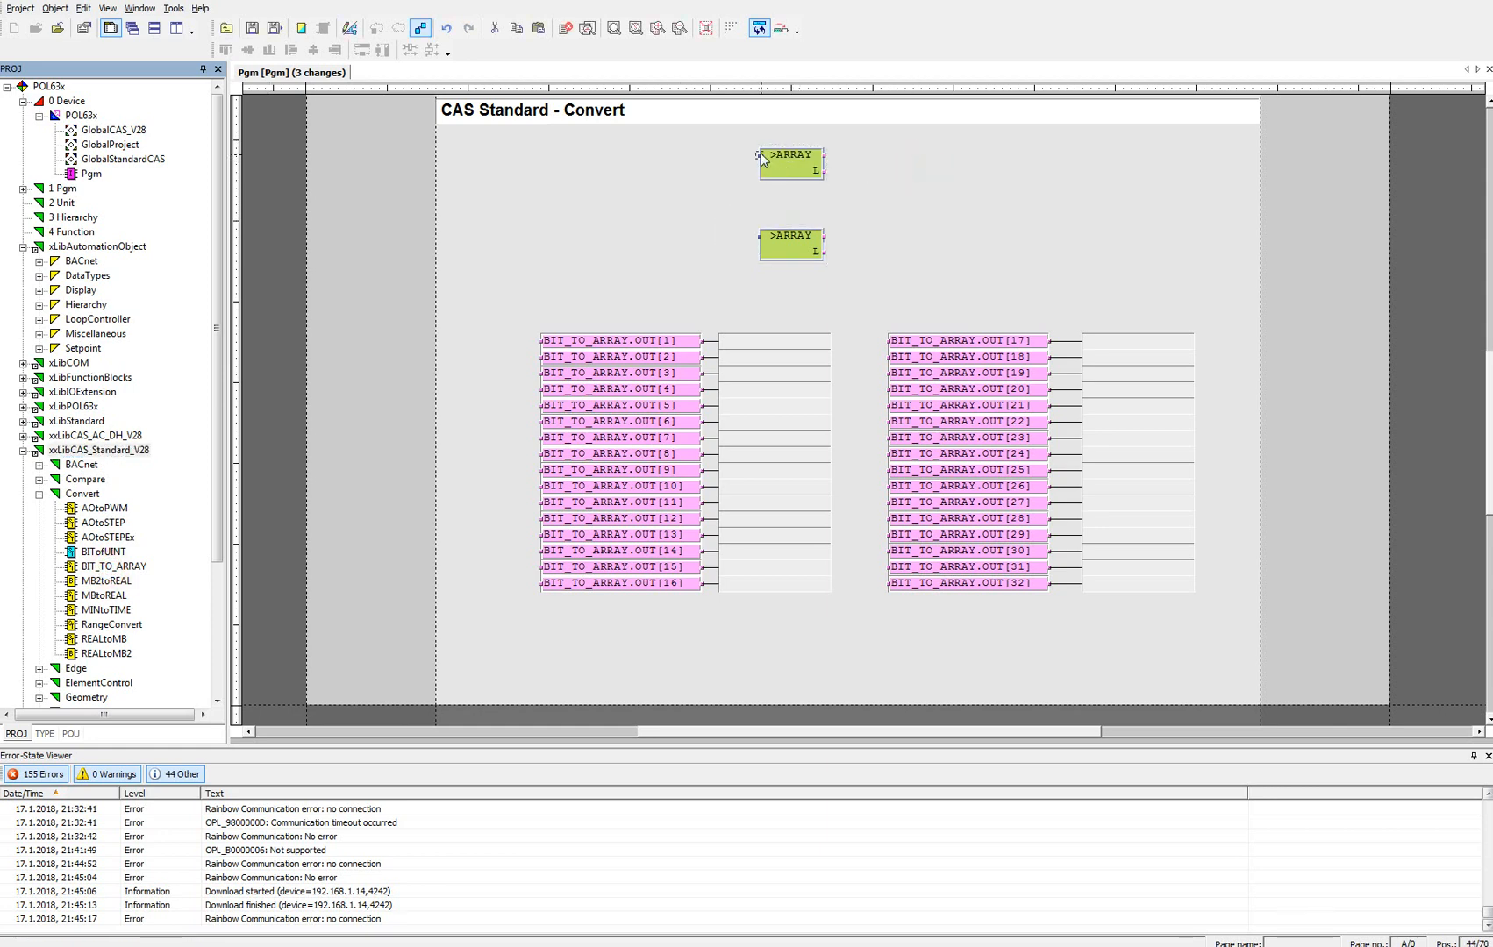
mouse_move(766, 159)
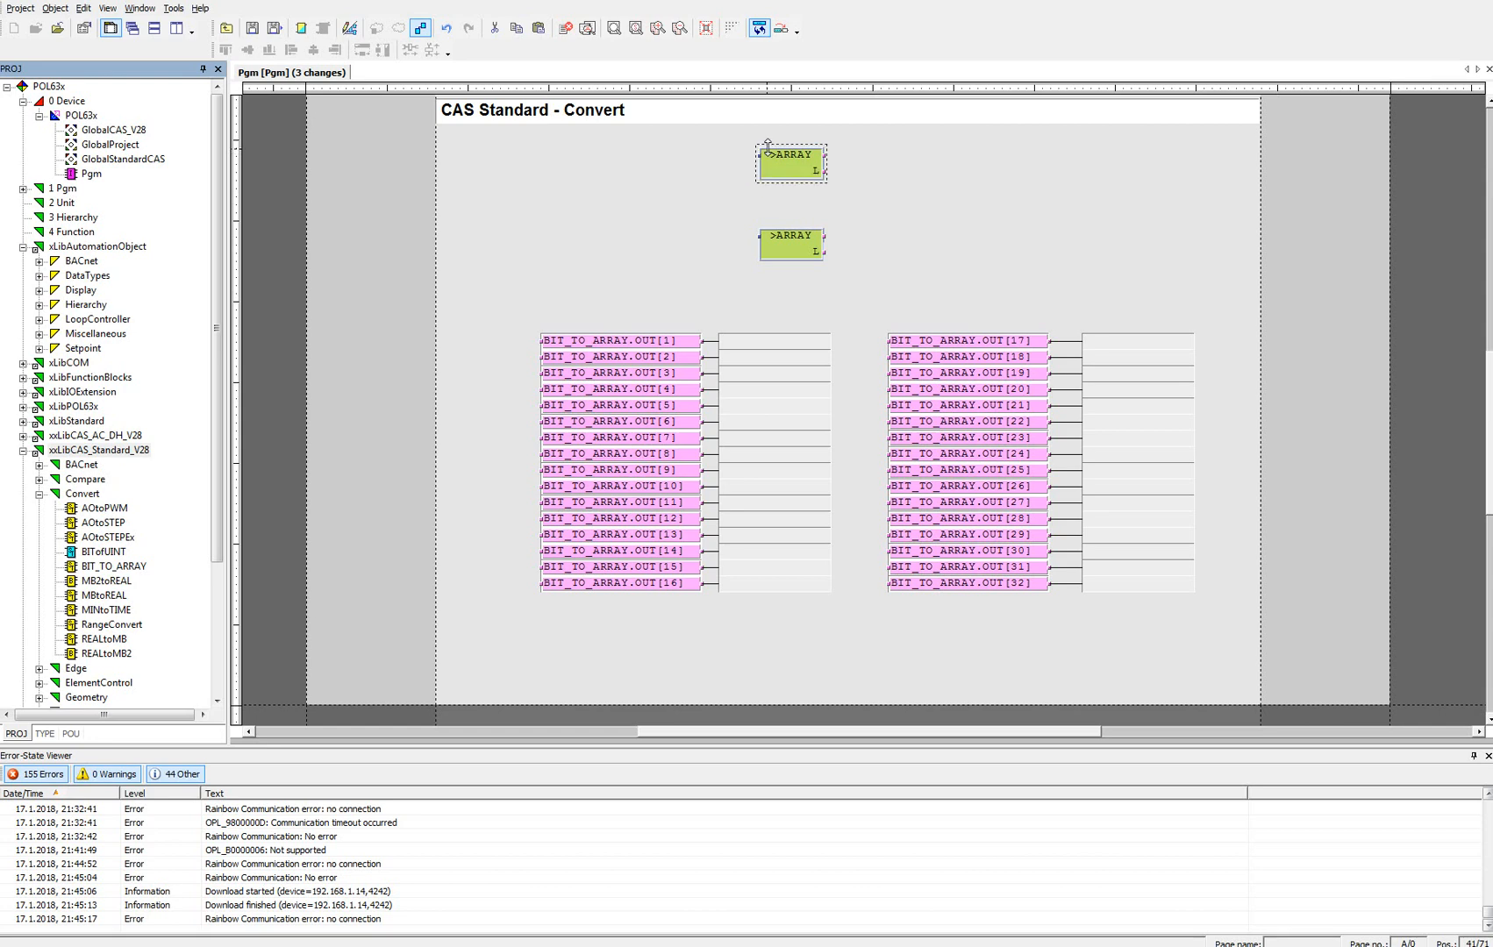
mouse_move(819, 160)
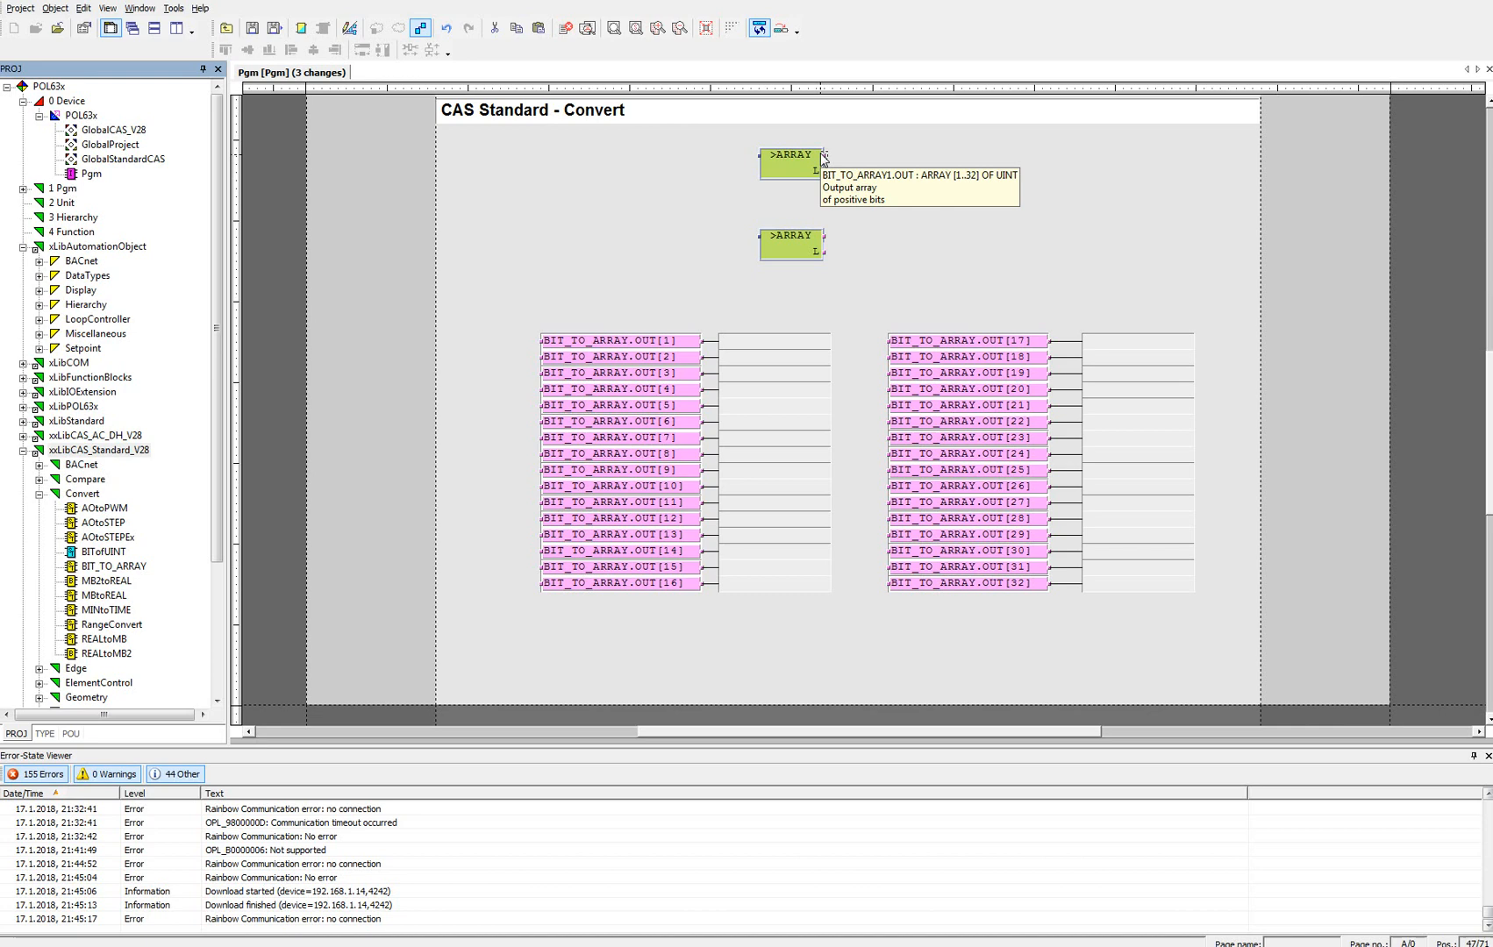
mouse_move(825, 169)
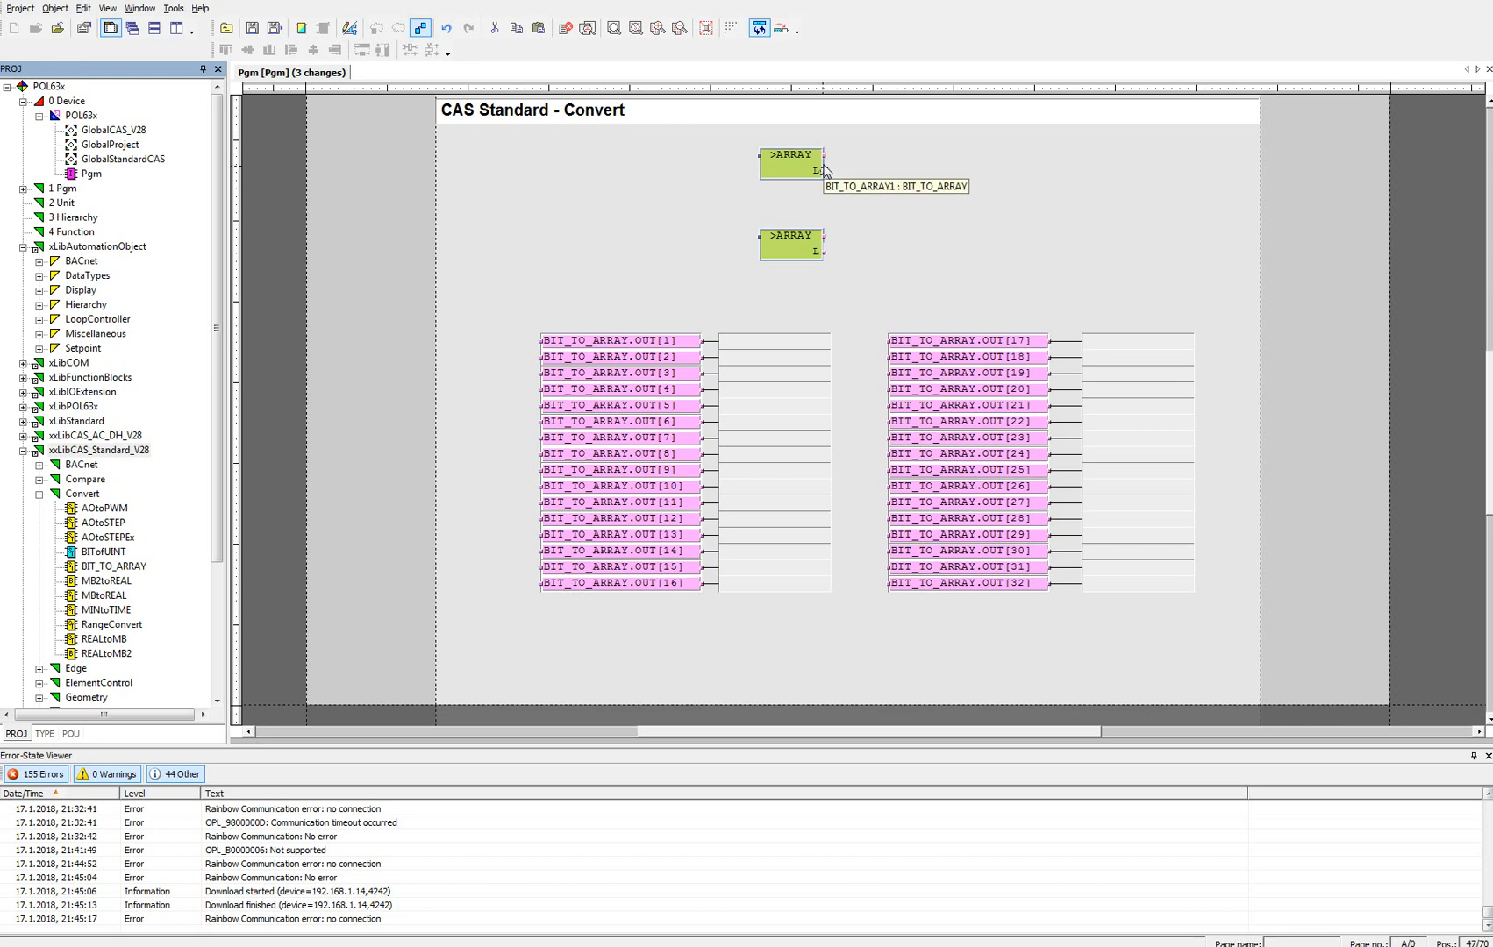
mouse_move(819, 171)
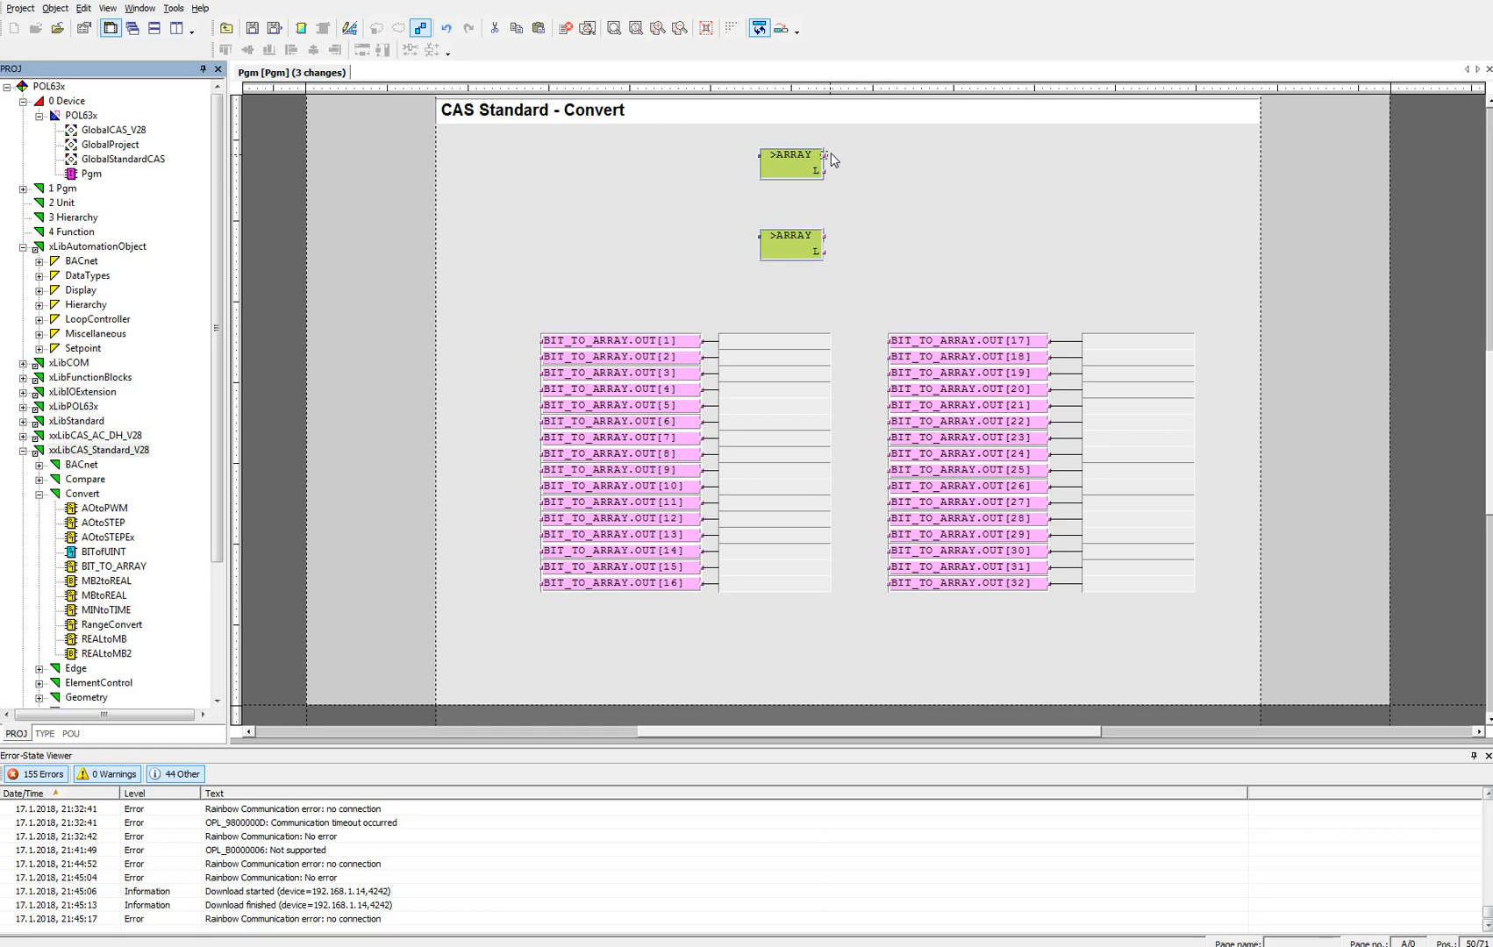
mouse_move(817, 162)
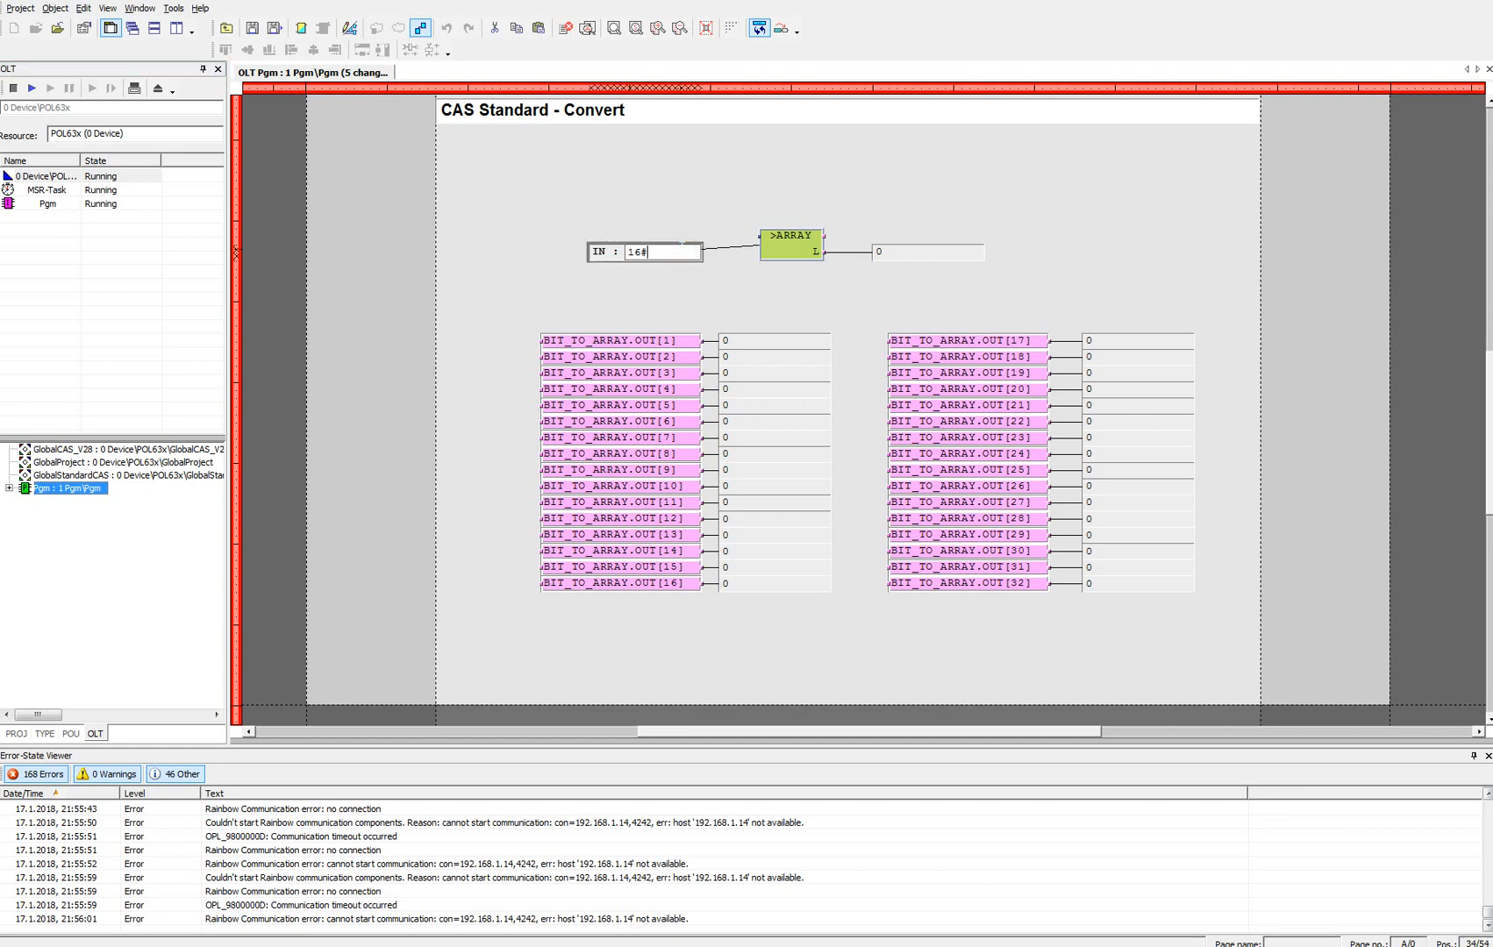
Enter 16#B3F8 as the IN constant to get a count of 10.
text(B3F8)
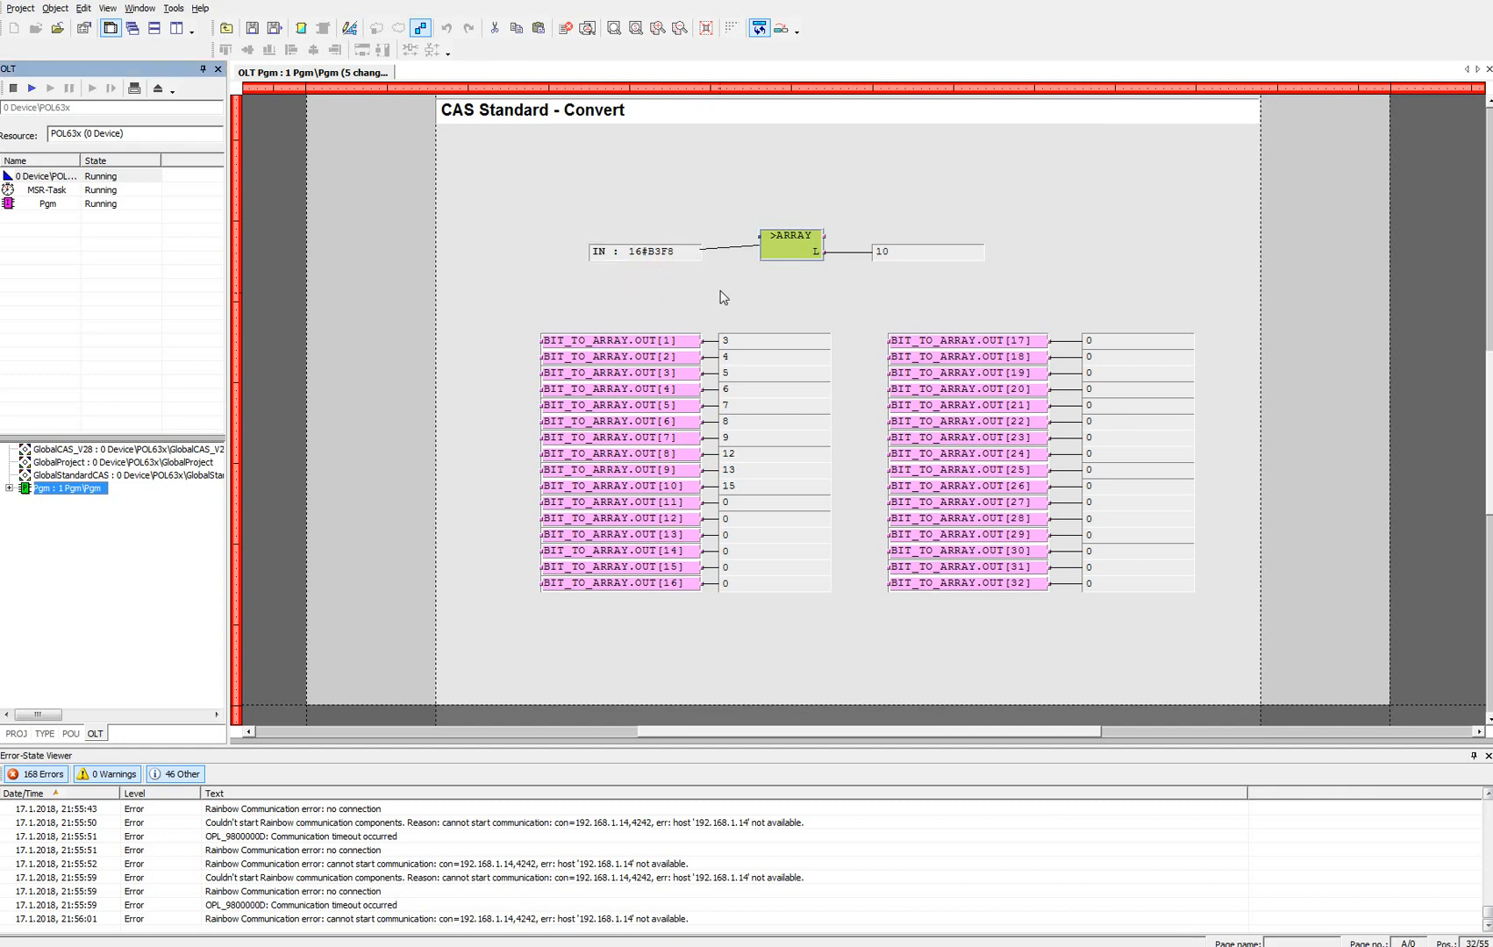
click(771, 340)
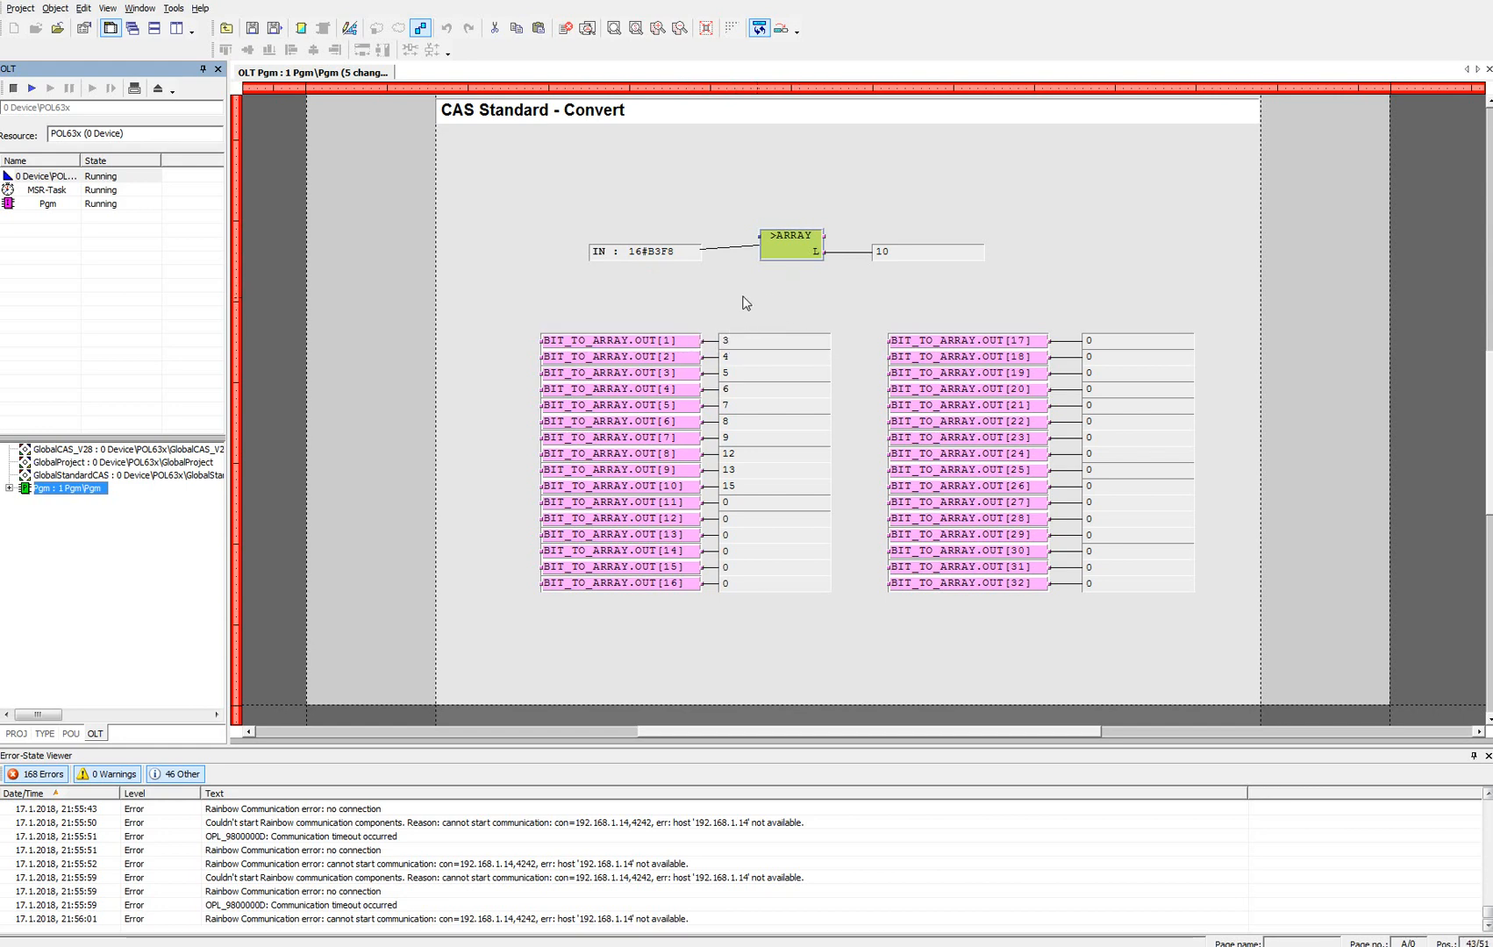
mouse_move(759, 303)
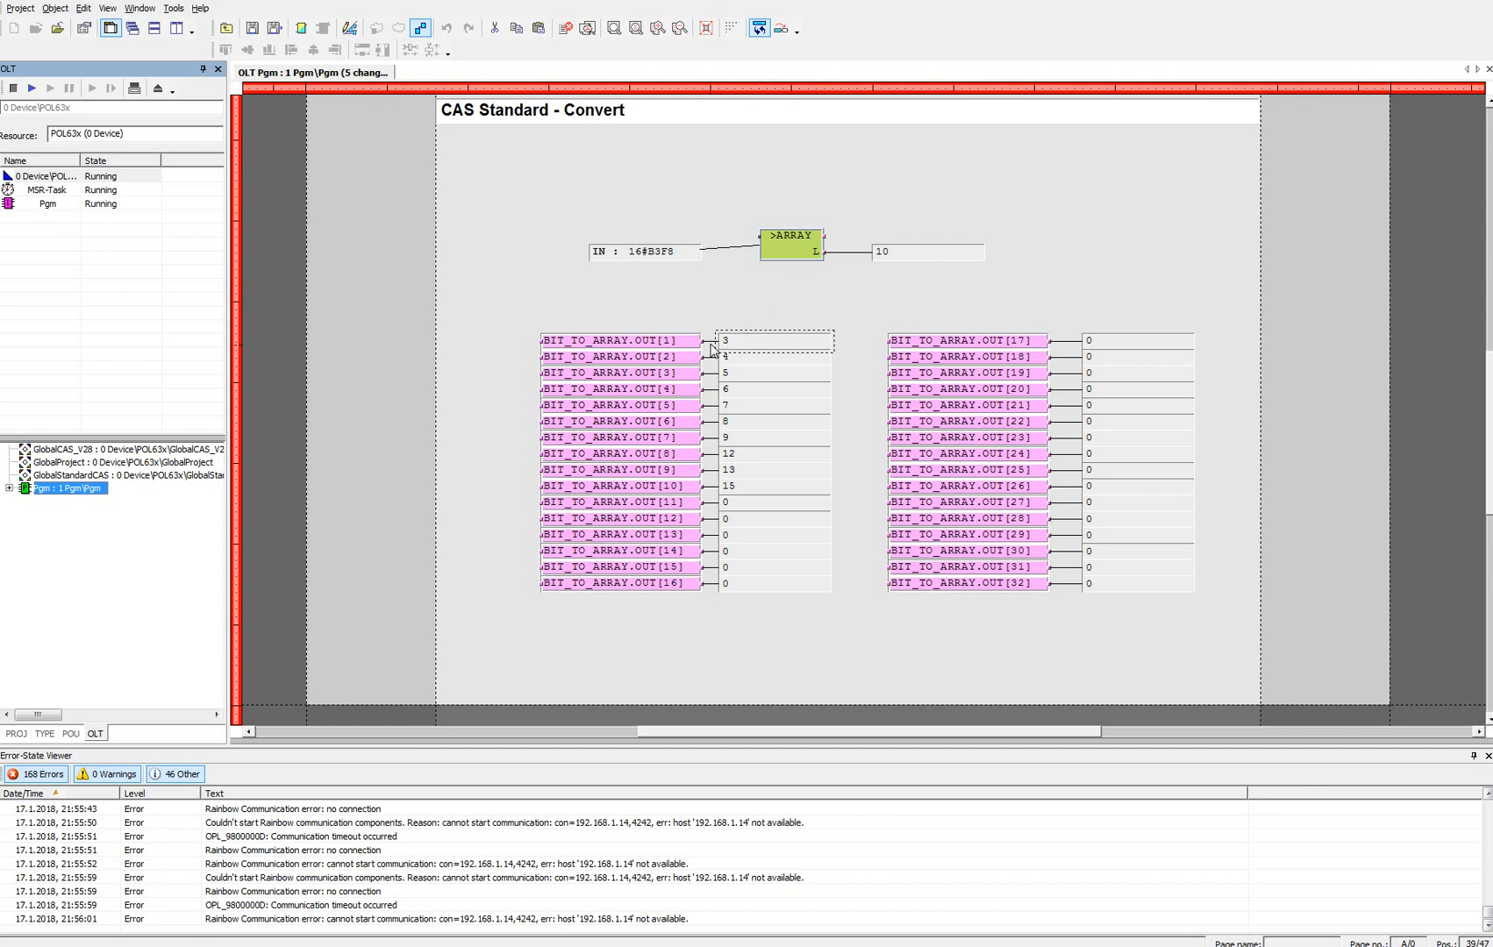
click(714, 298)
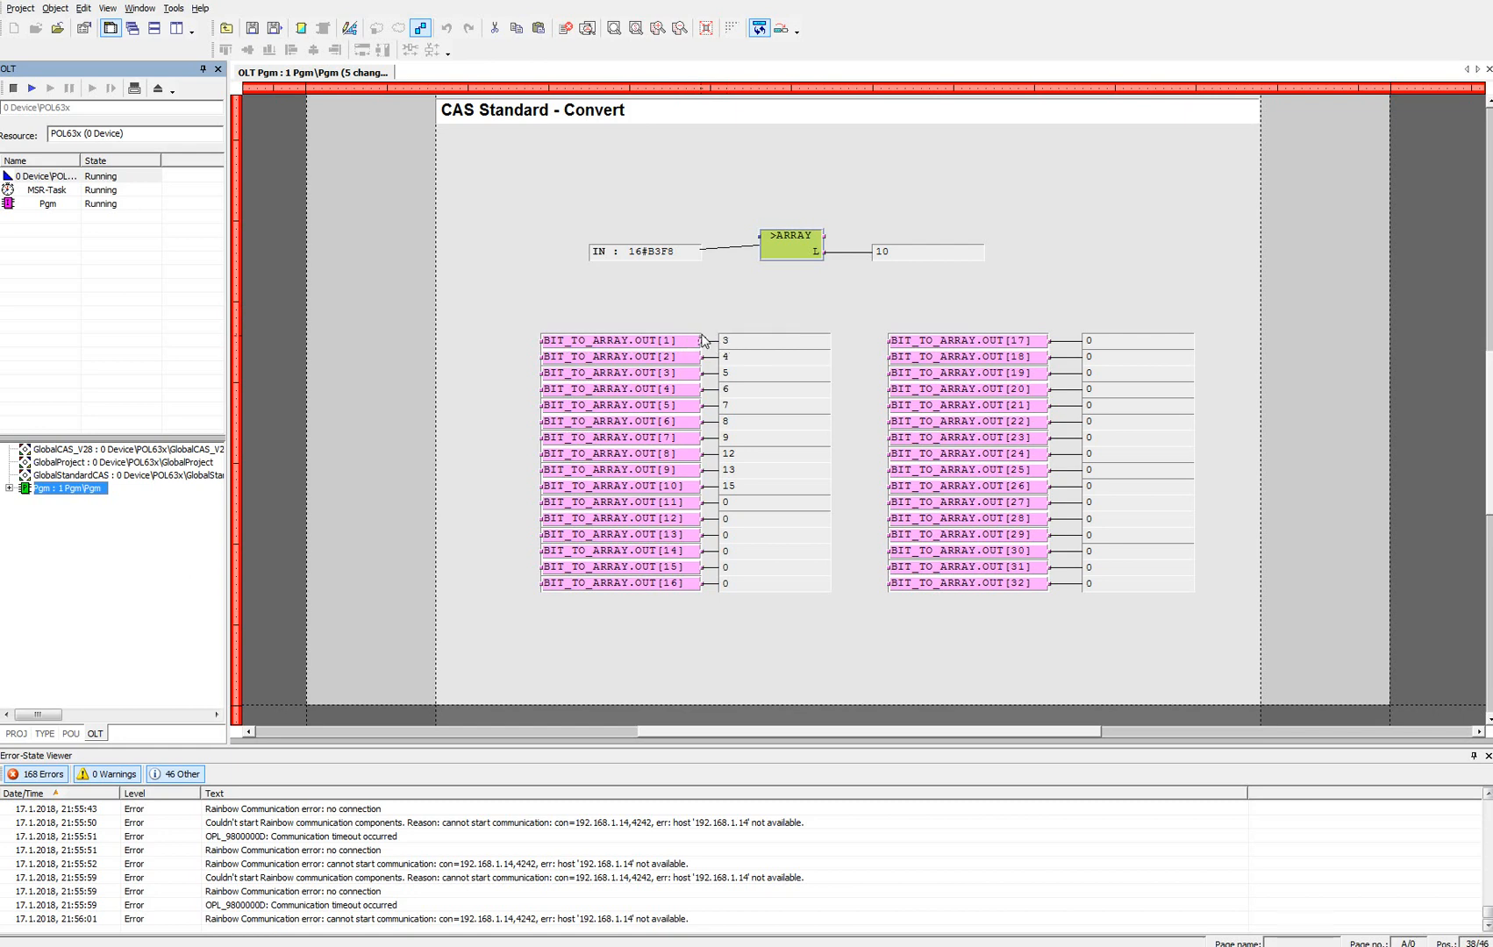
click(619, 339)
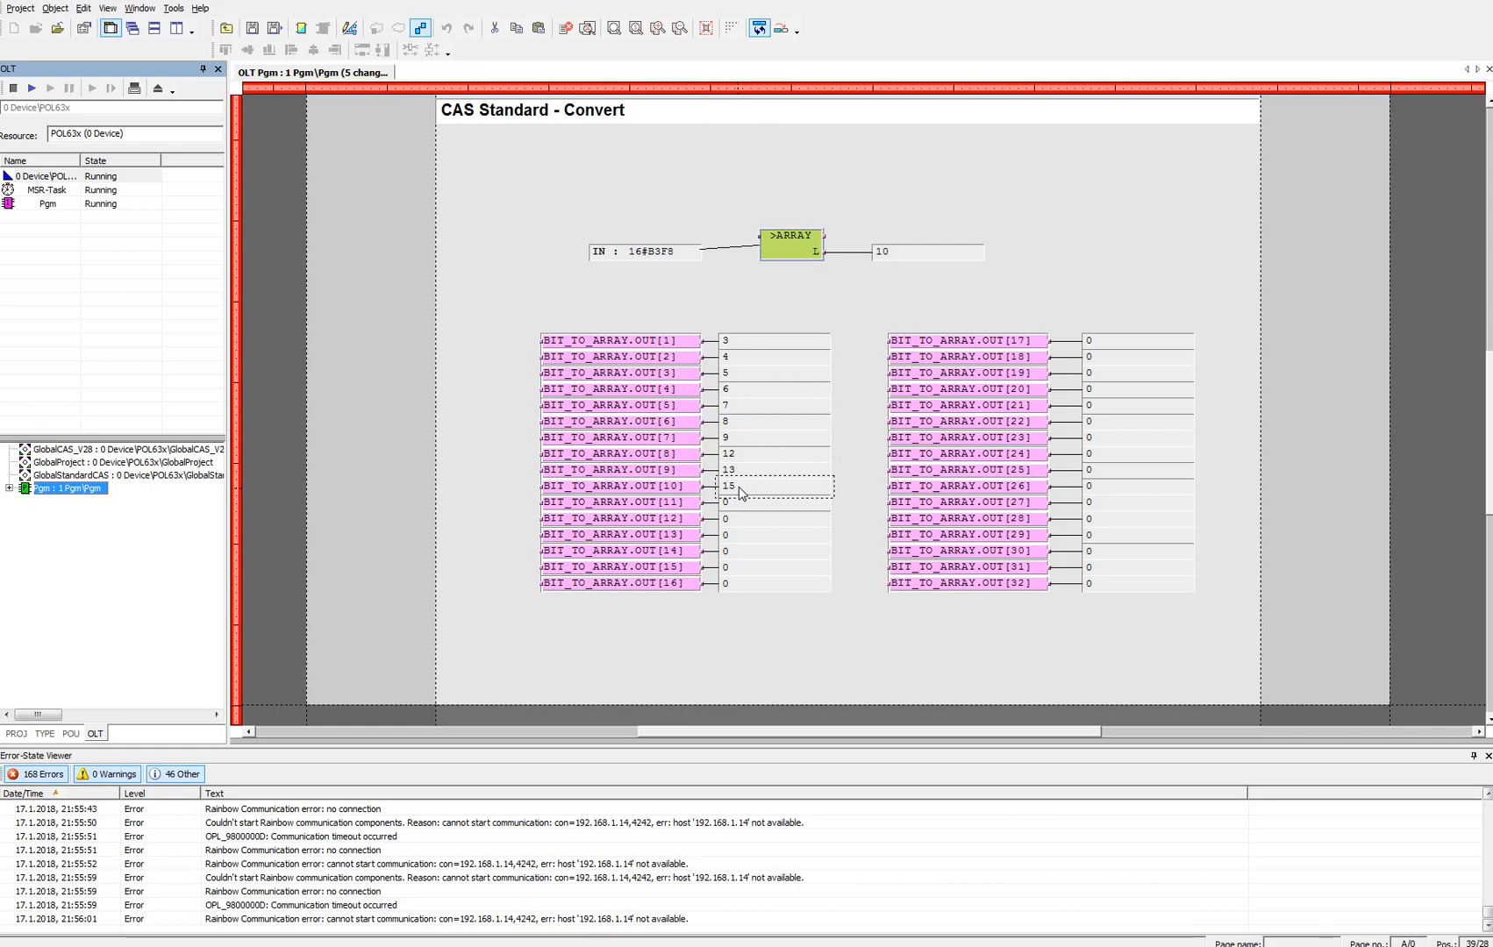
mouse_move(824, 257)
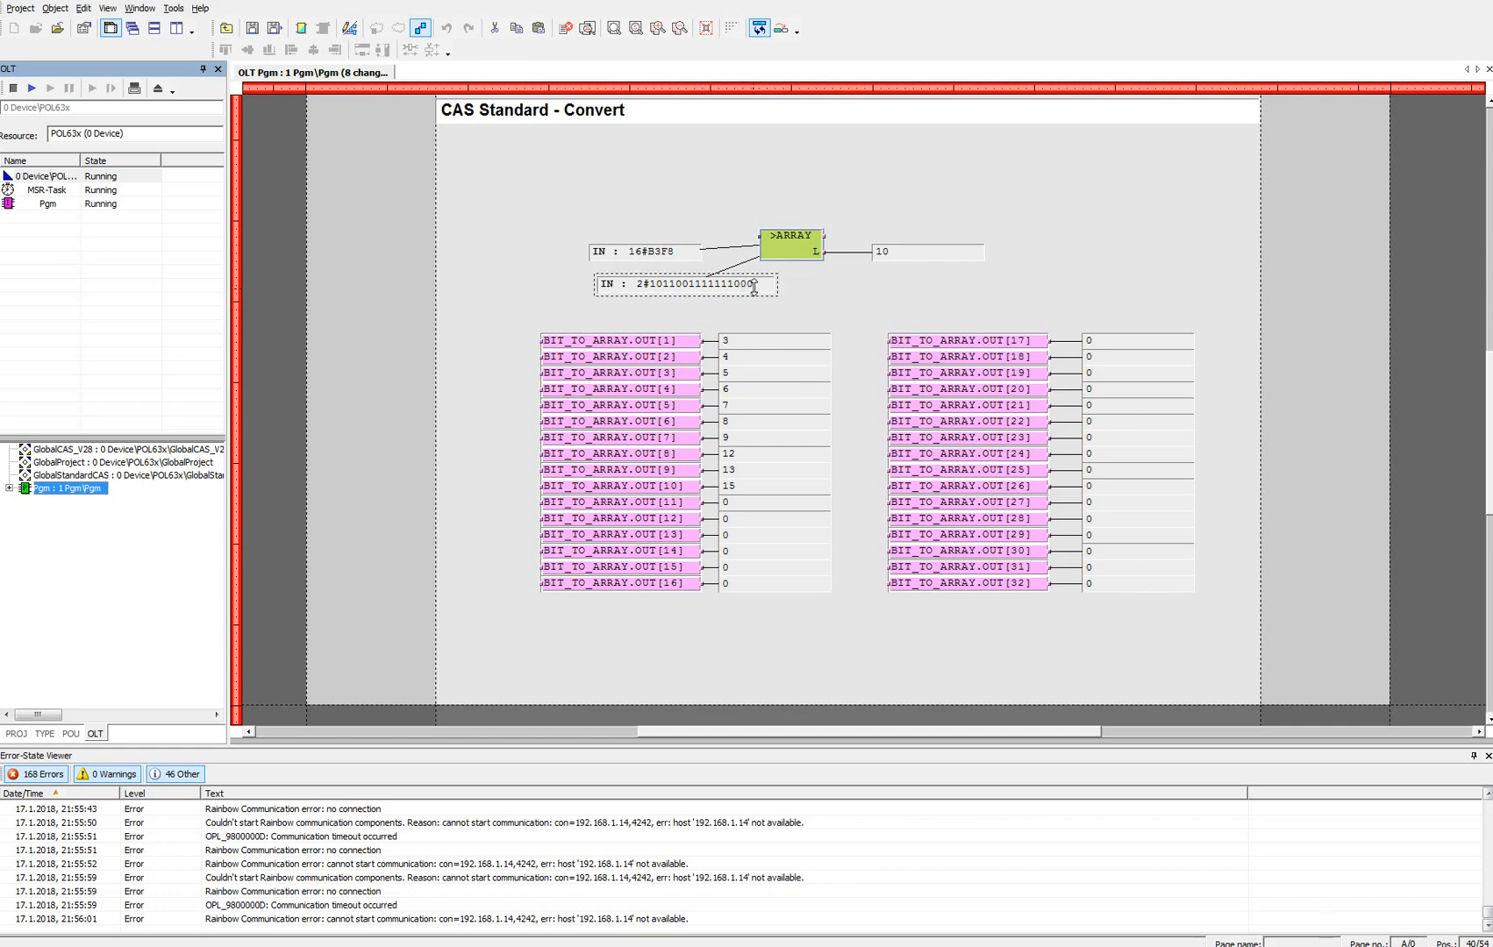
click(709, 283)
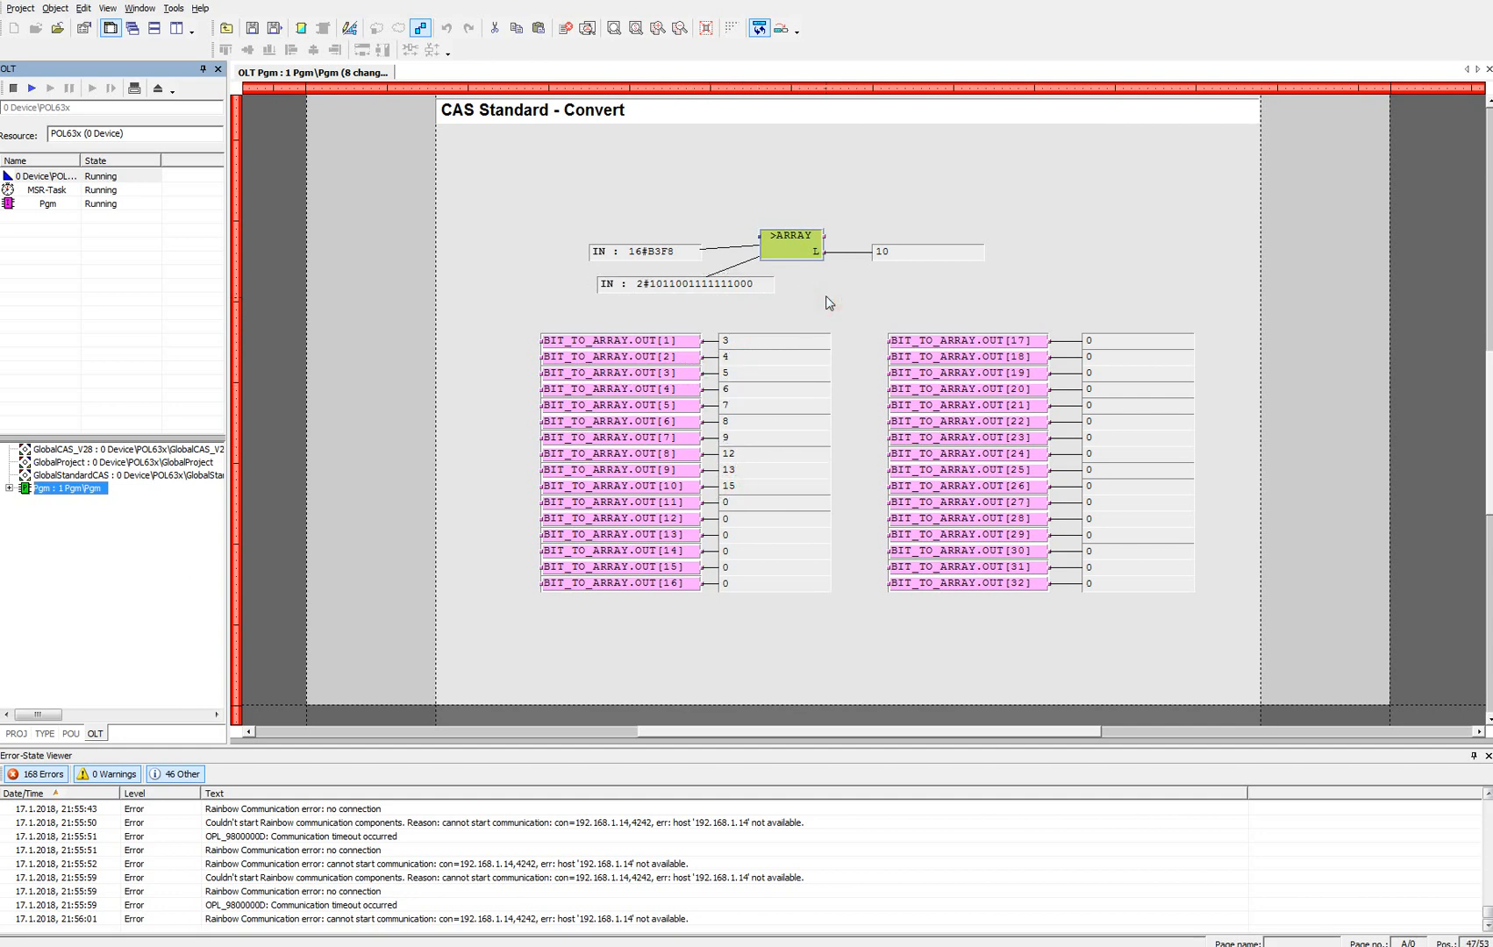
click(657, 252)
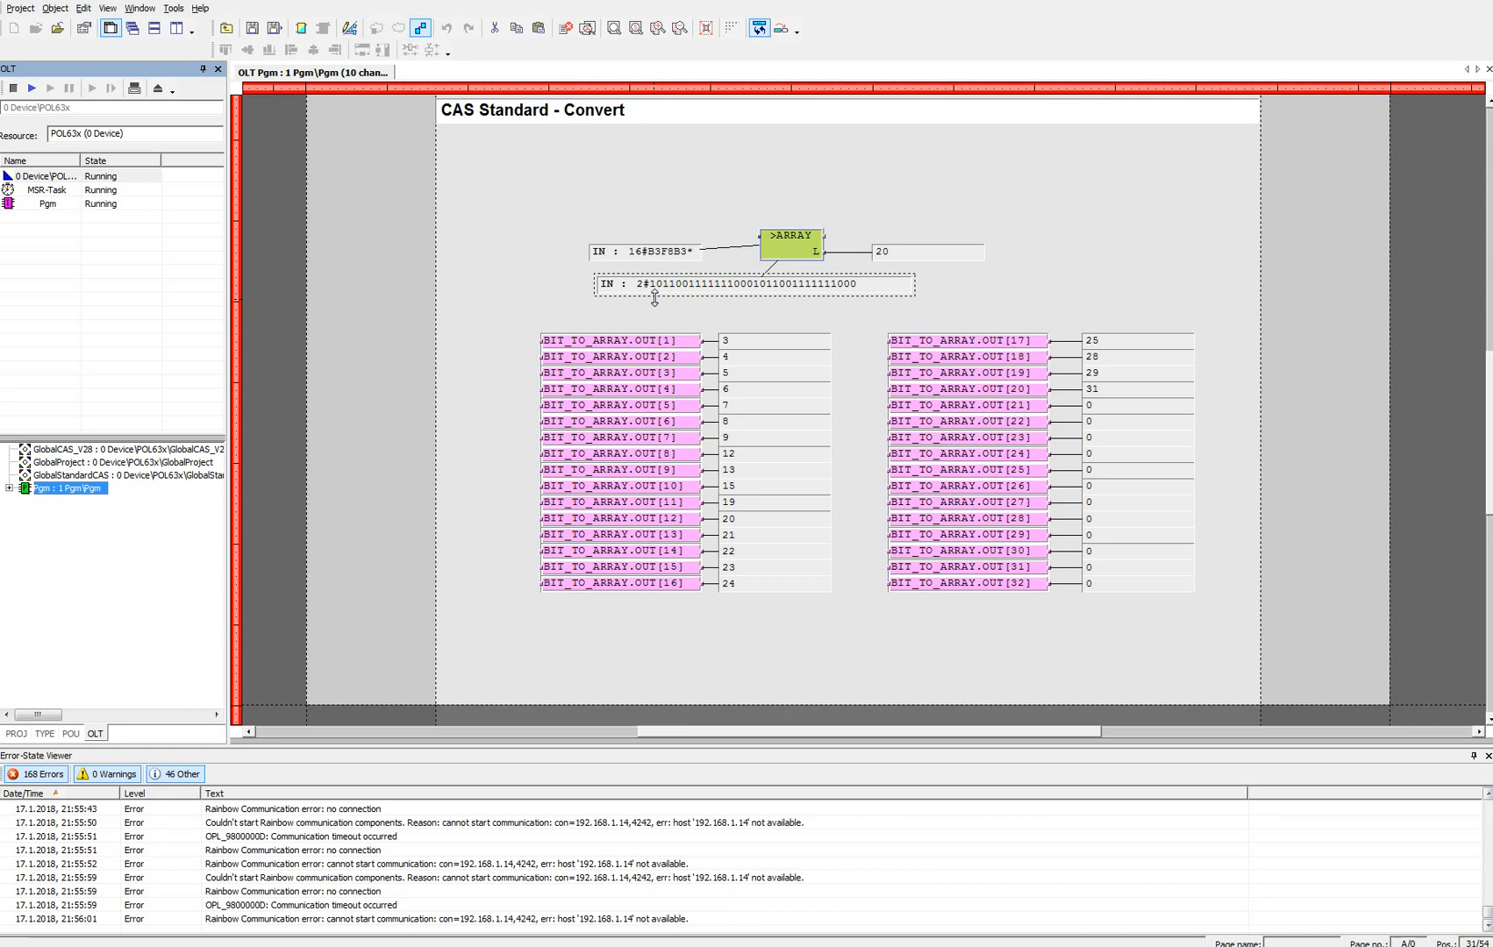
mouse_move(1018, 291)
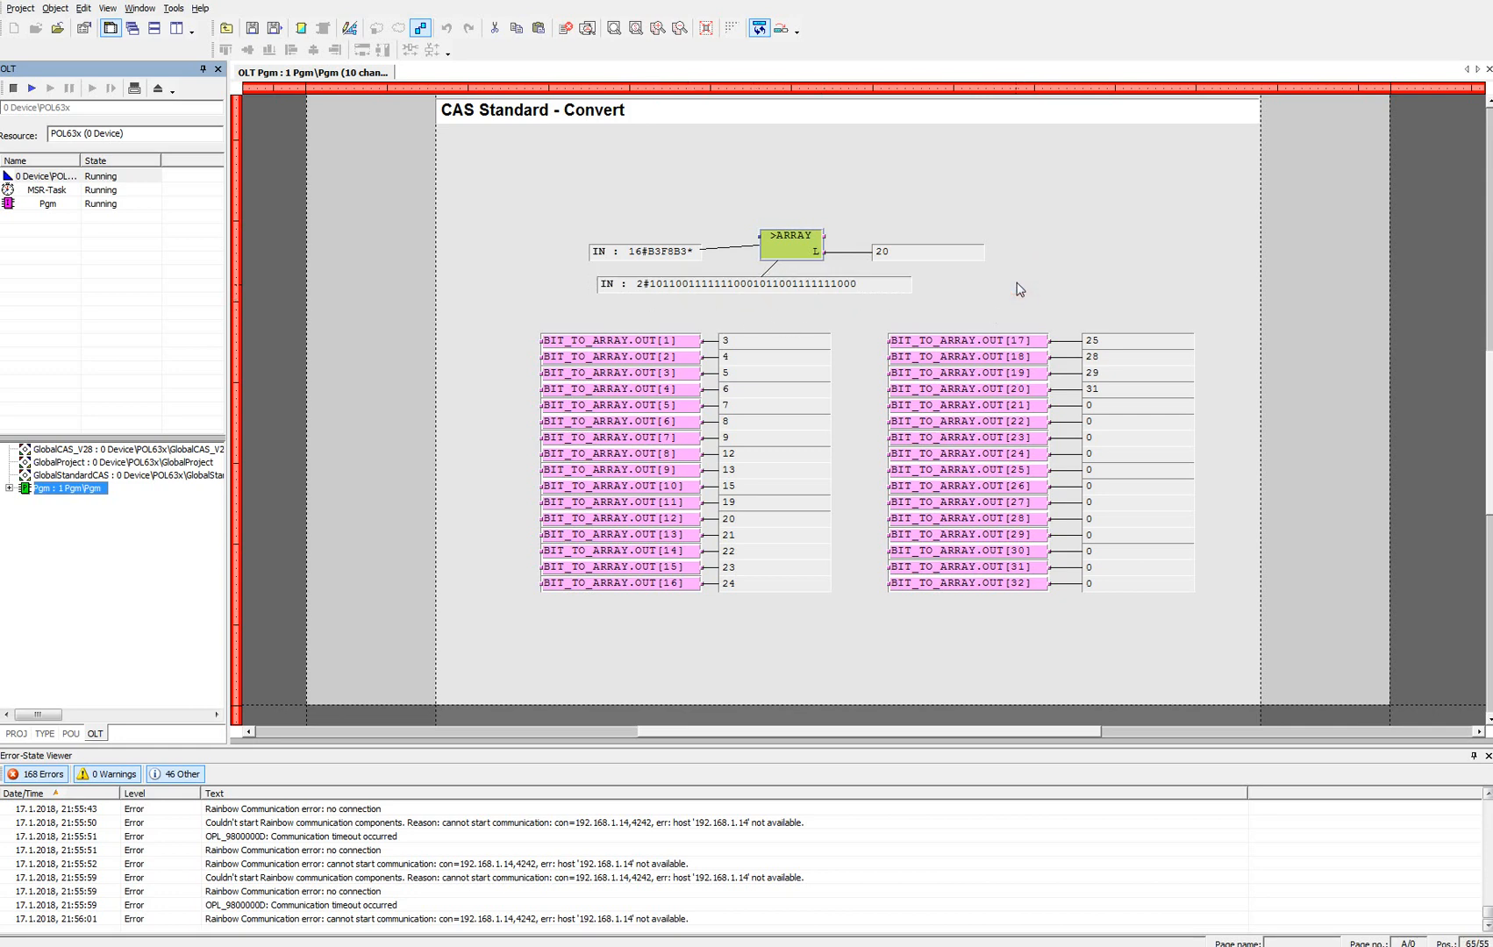